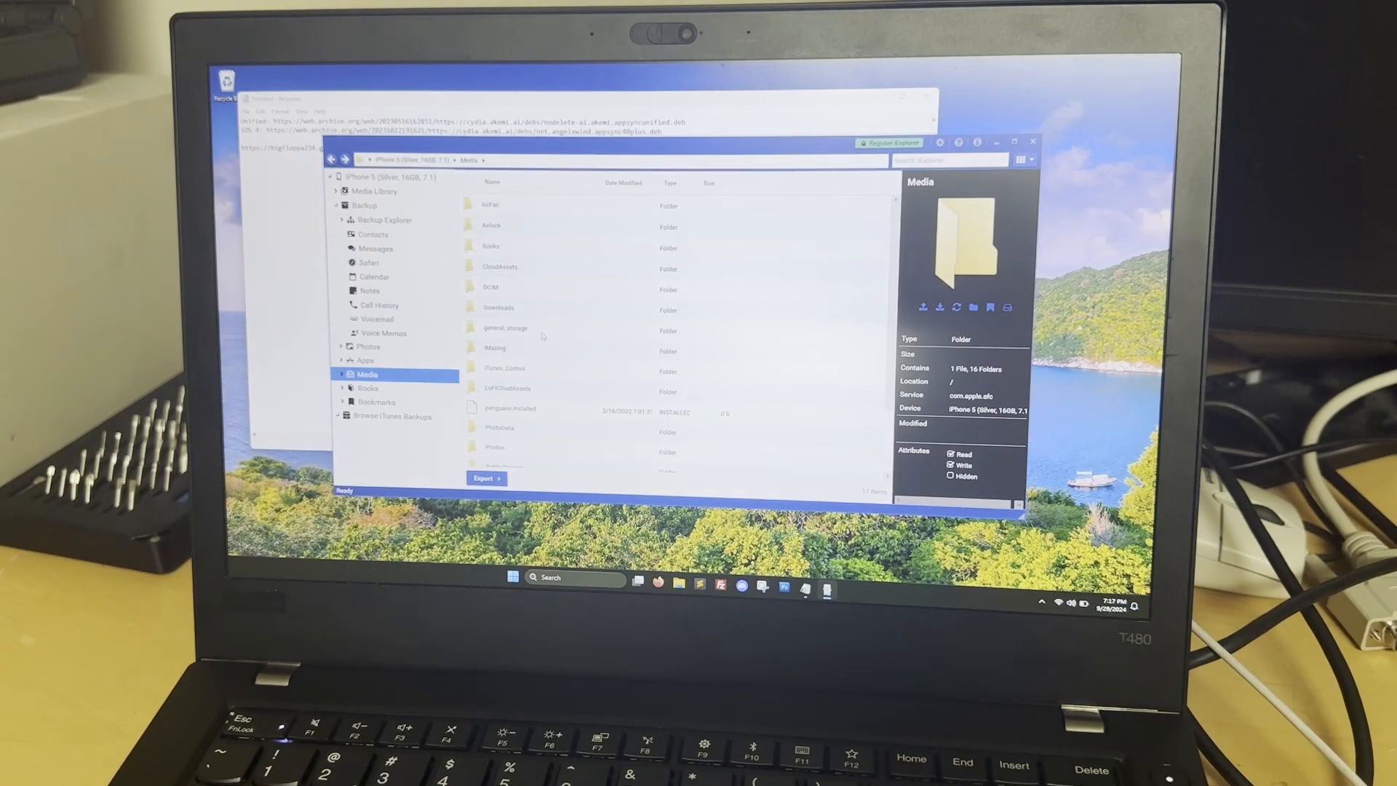
mouse_move(519, 295)
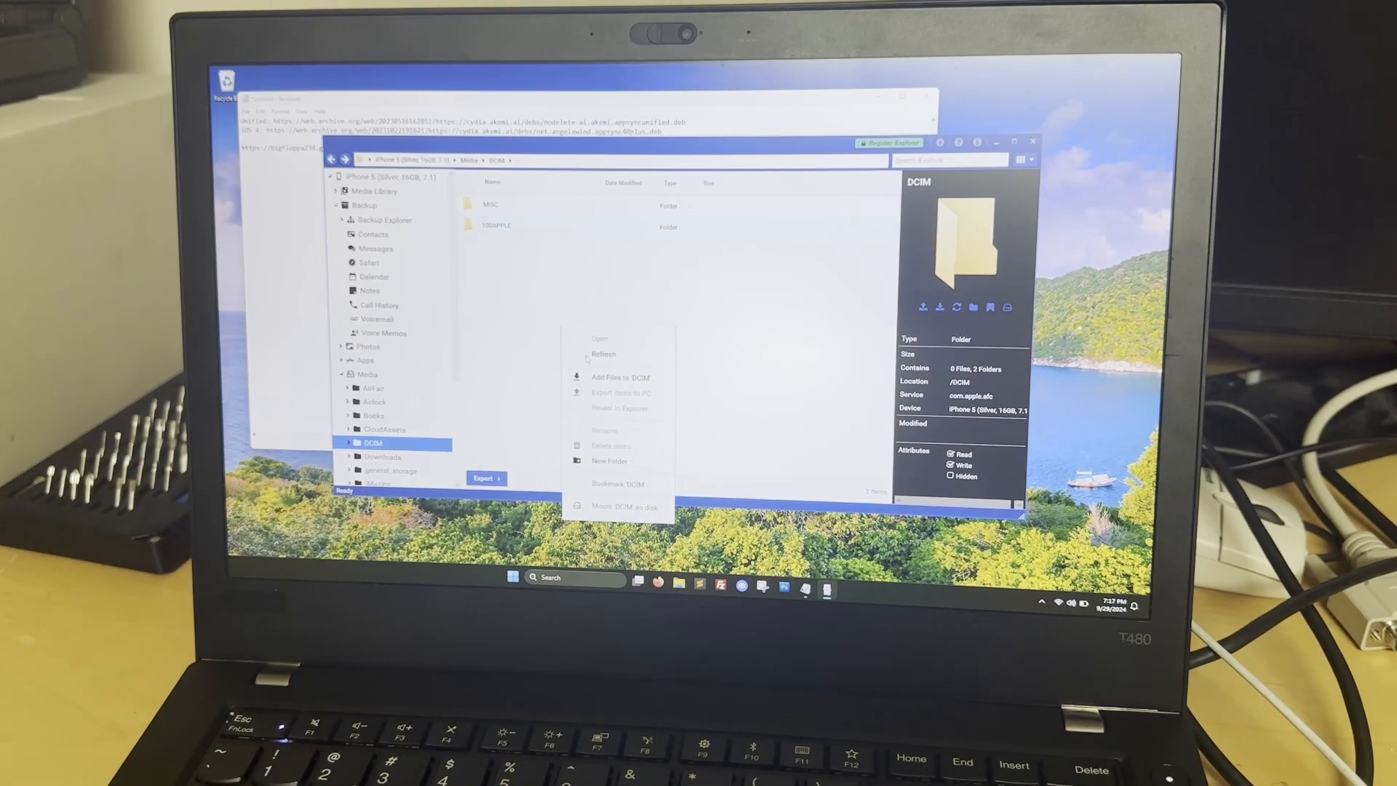
Step: Add the AppSync Unified .deb from Downloads into the iPhone's DCIM folder
click(621, 377)
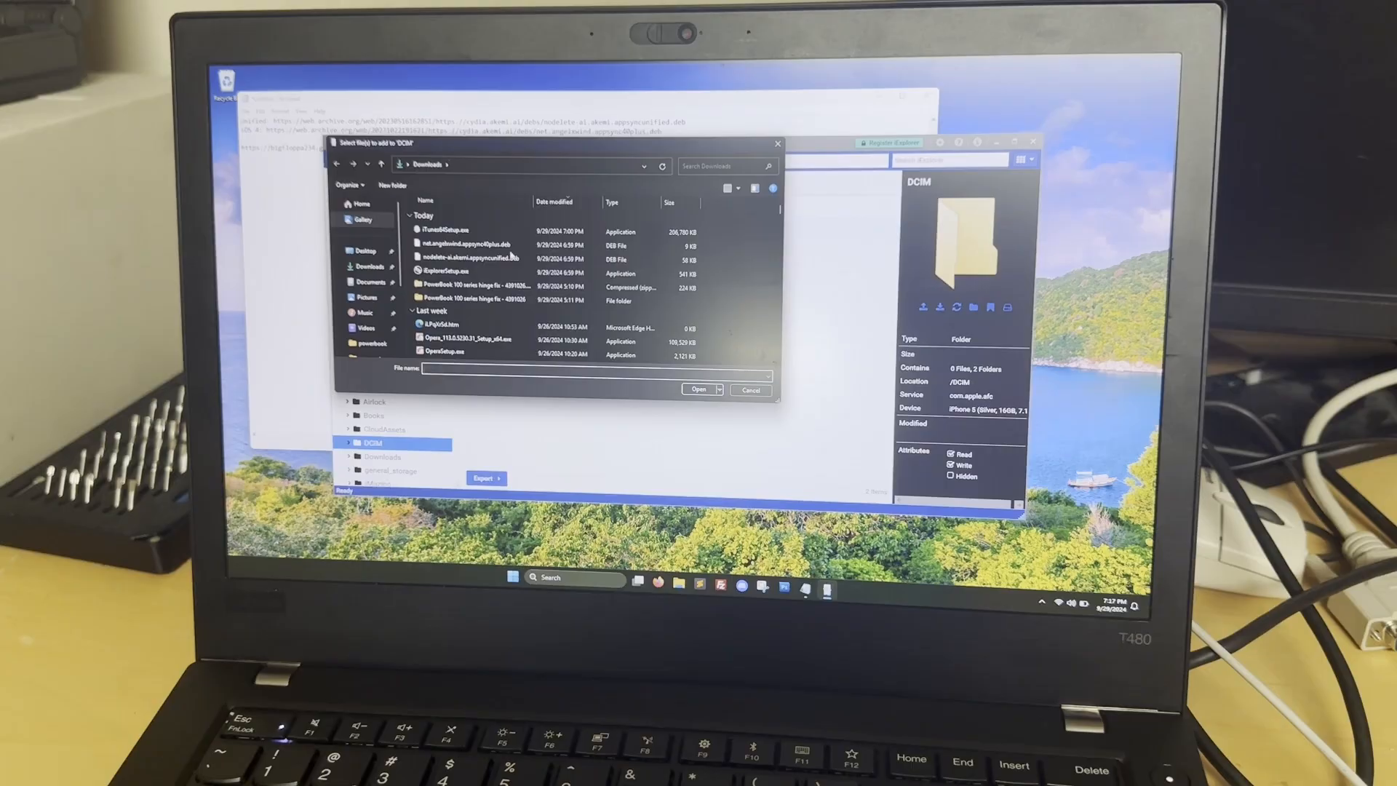
click(463, 244)
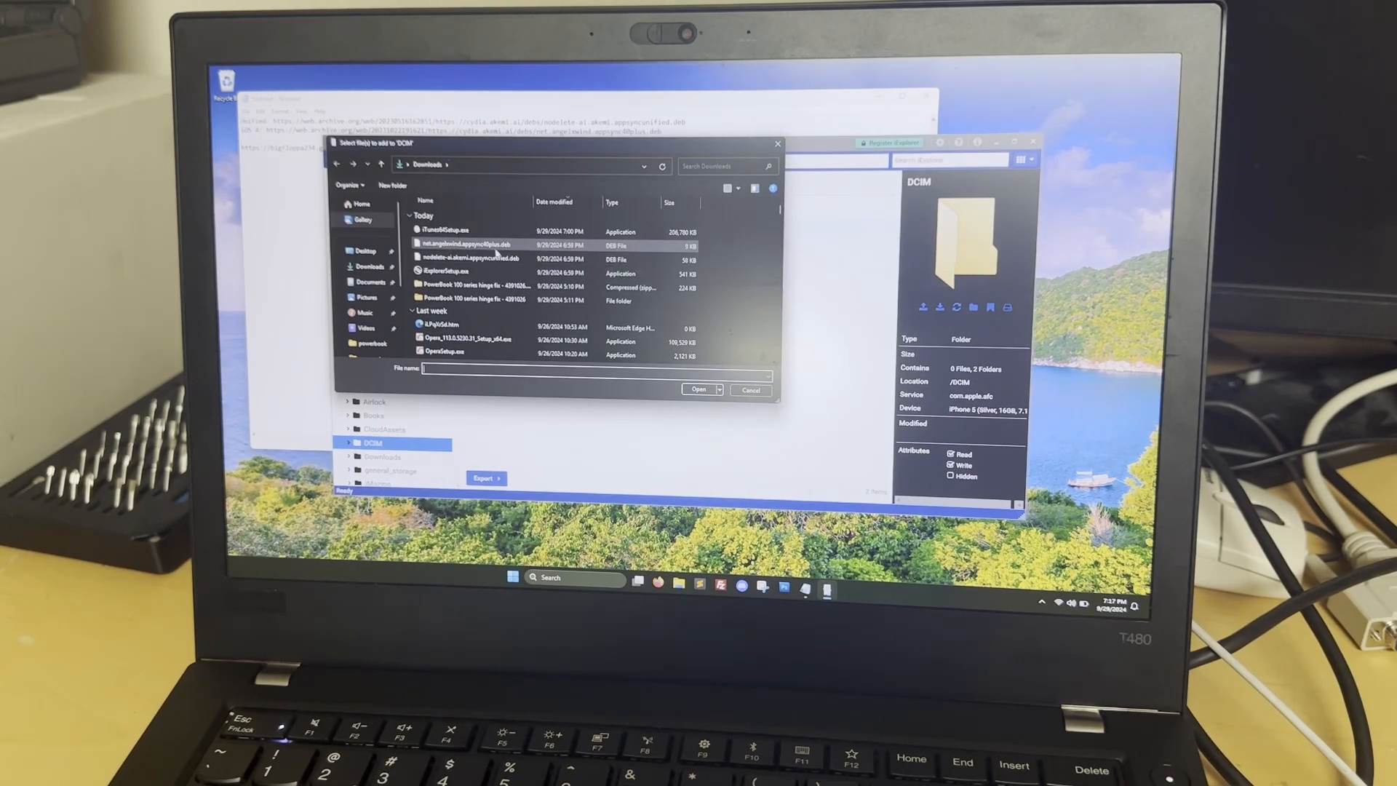
click(464, 259)
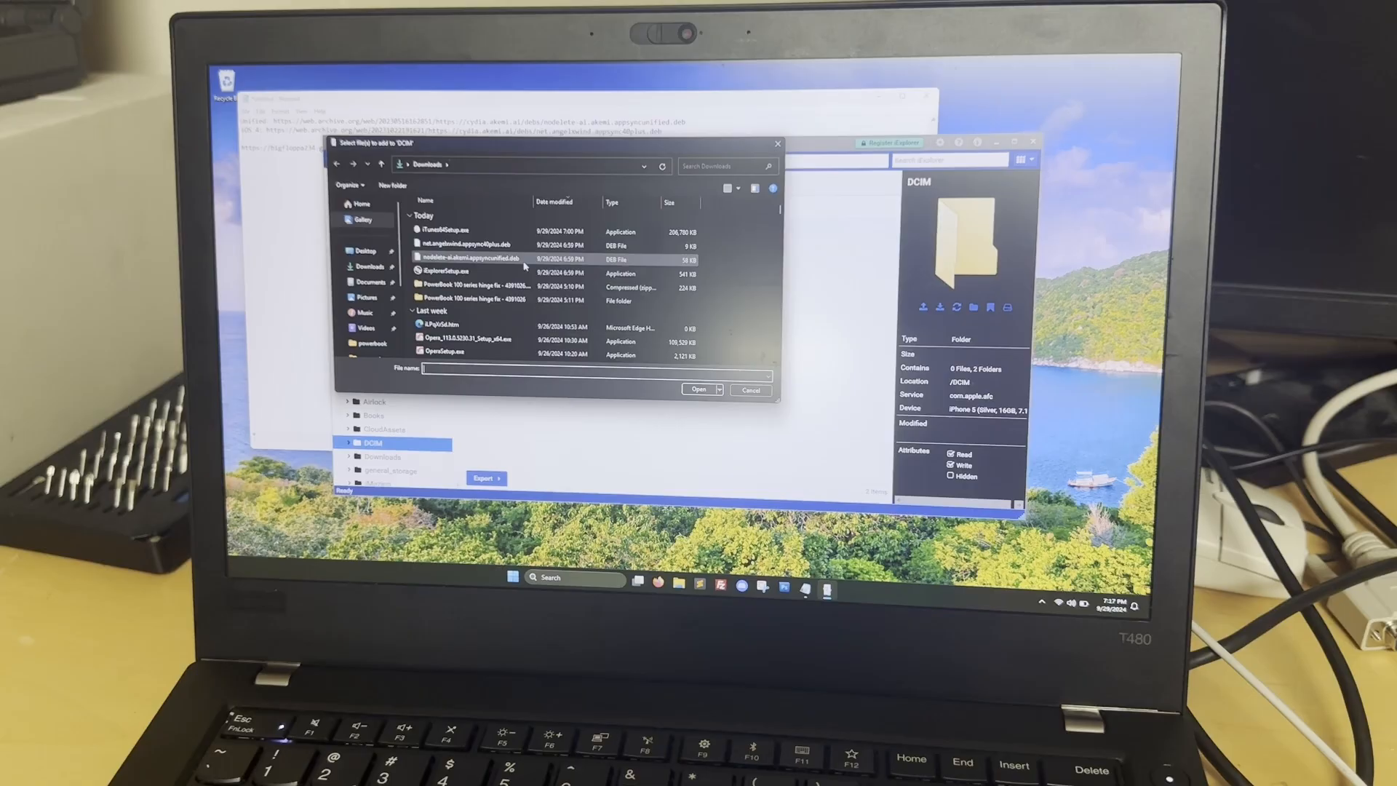
mouse_move(525, 267)
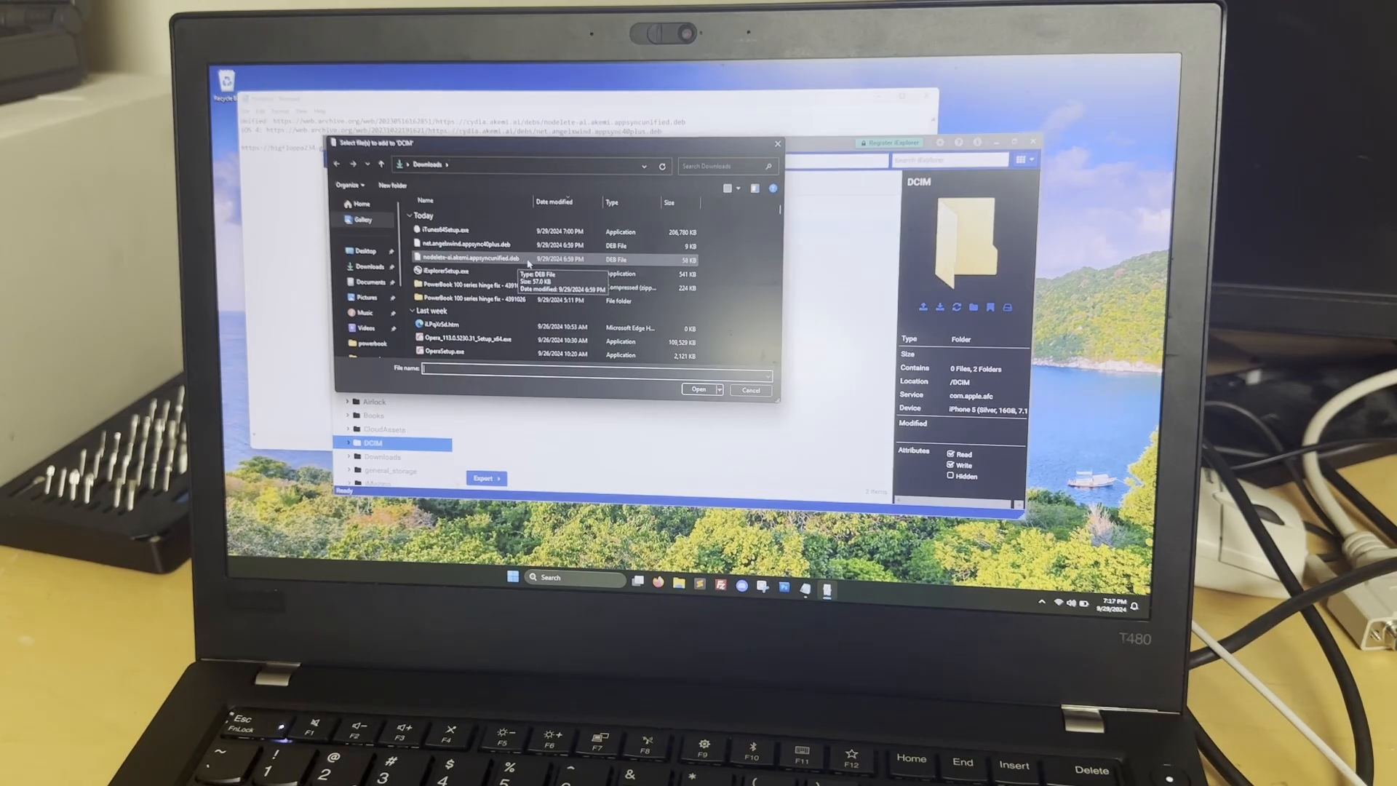
click(699, 389)
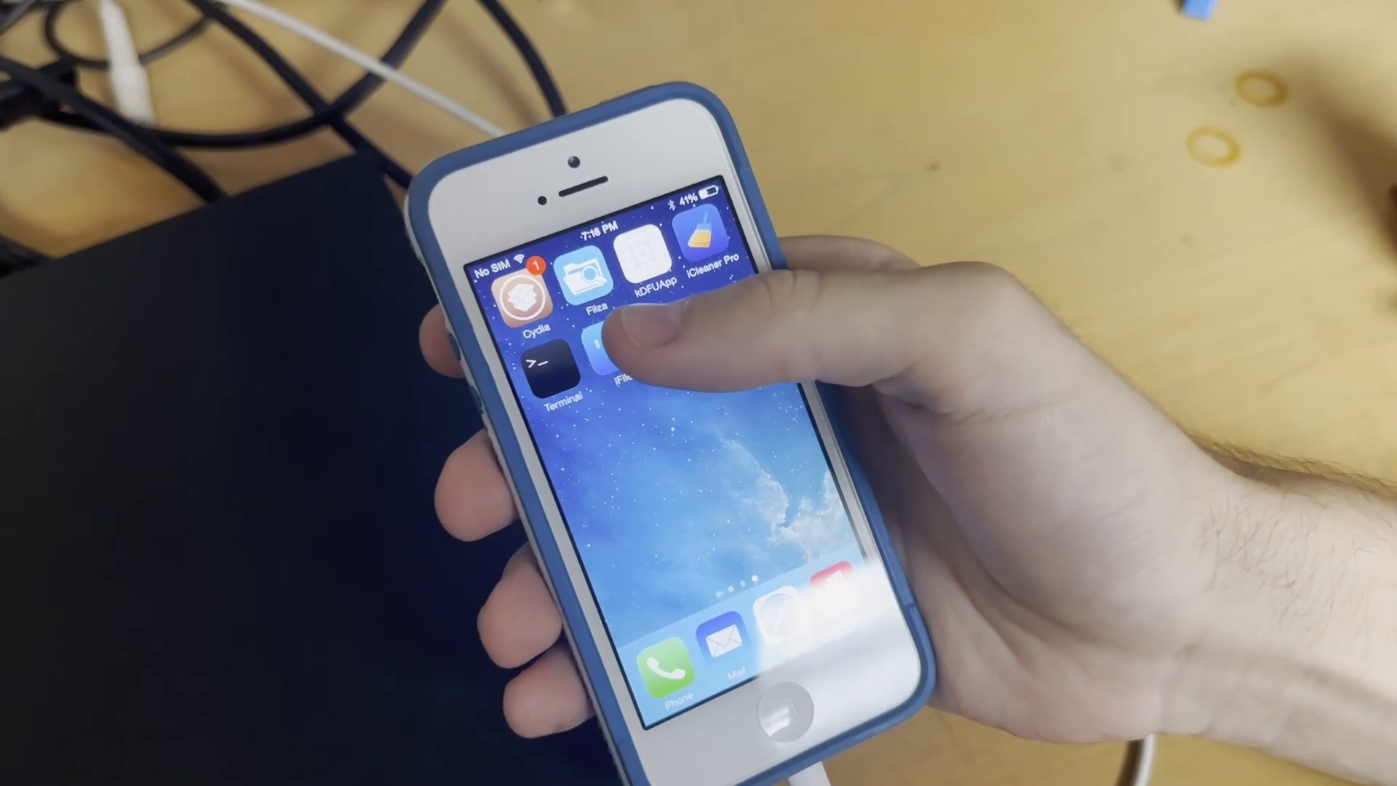
Step: Launch iFile on the iPhone to browse to the DCIM folder
click(623, 365)
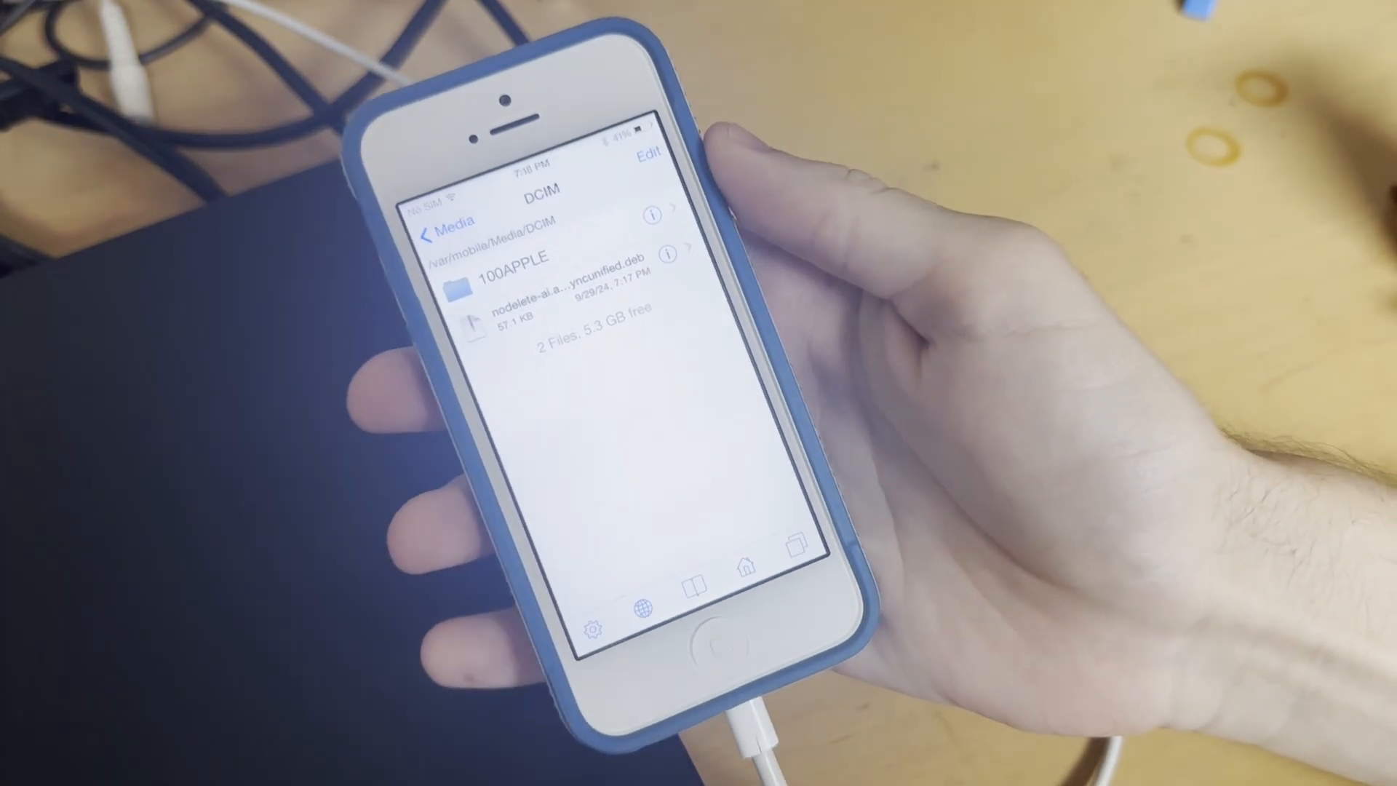